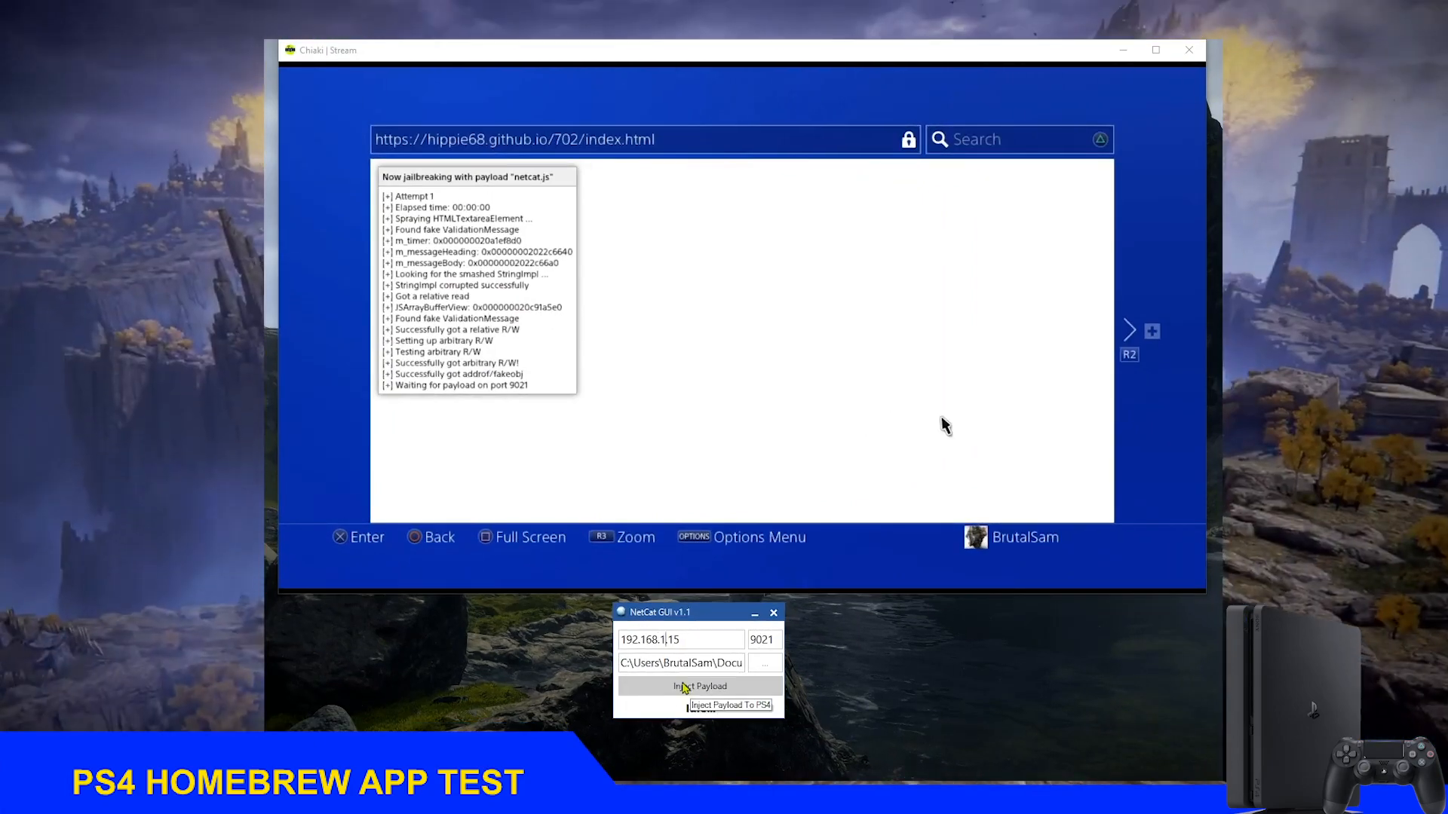
- Inject the payload into the PS4 at 192.168.1.15 on port 9021
click(700, 686)
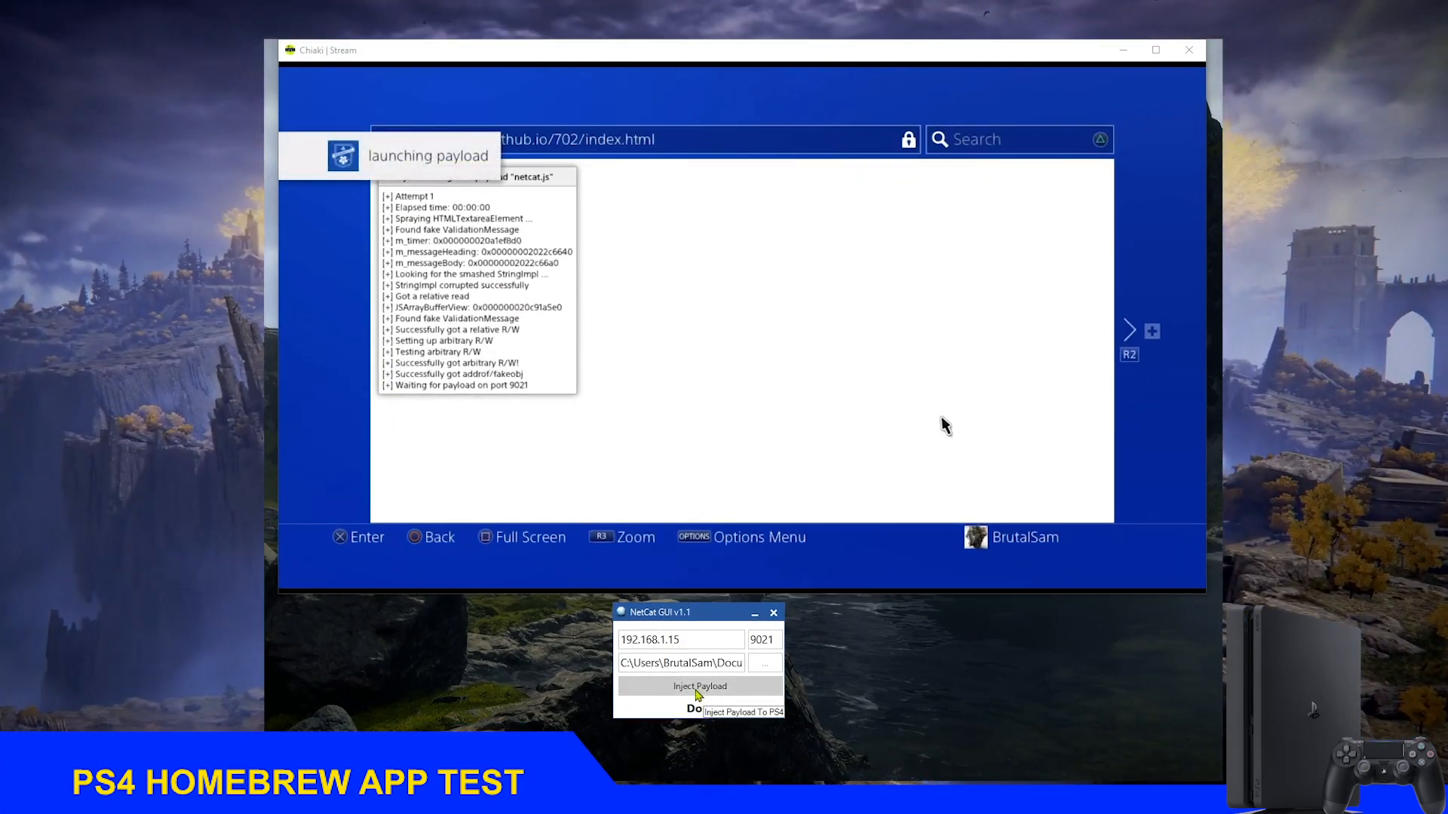
click(700, 686)
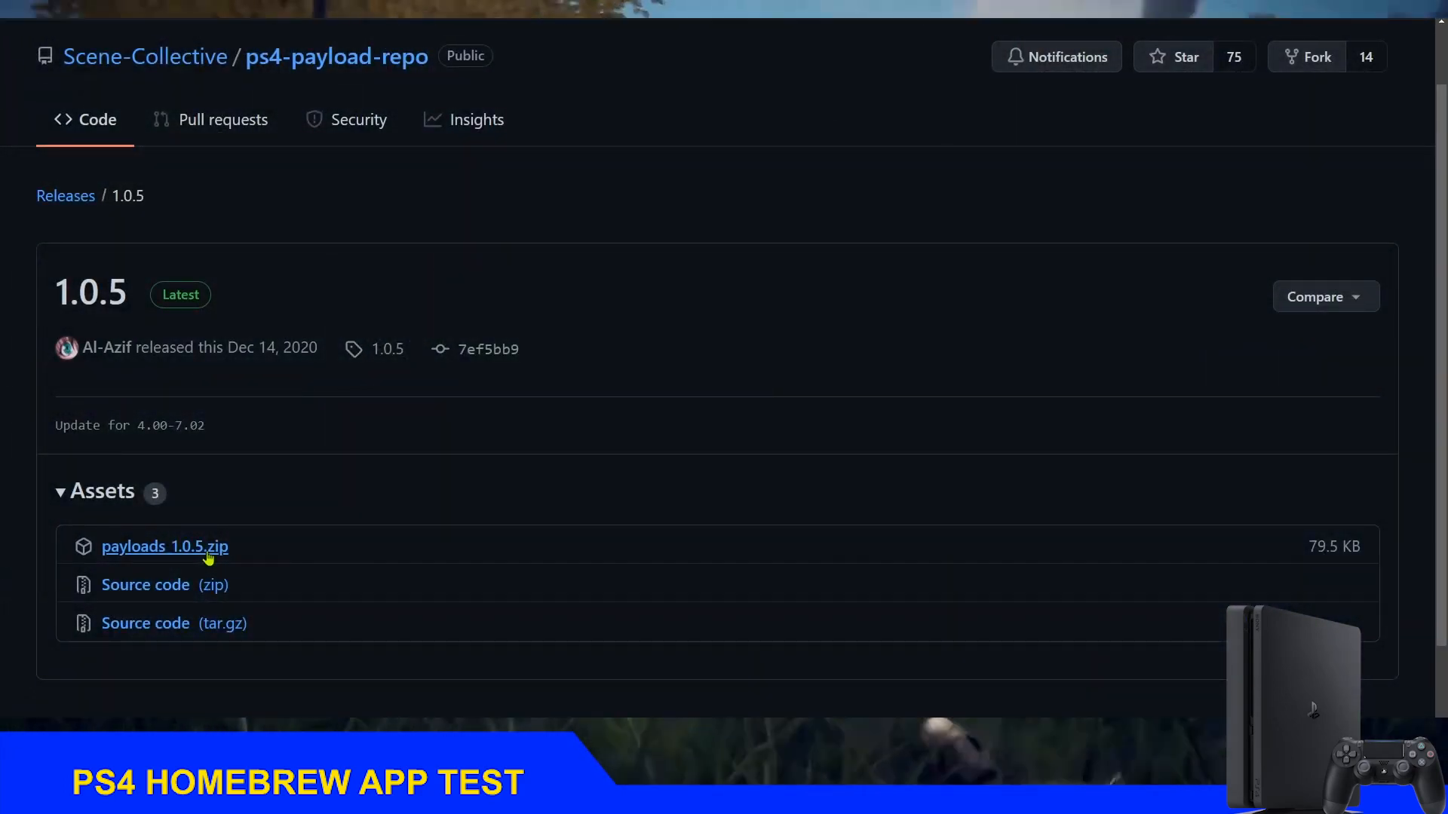
- Download and open payloads_1.0.5.zip, then create and open a payloads folder on PS4STUFF
click(165, 546)
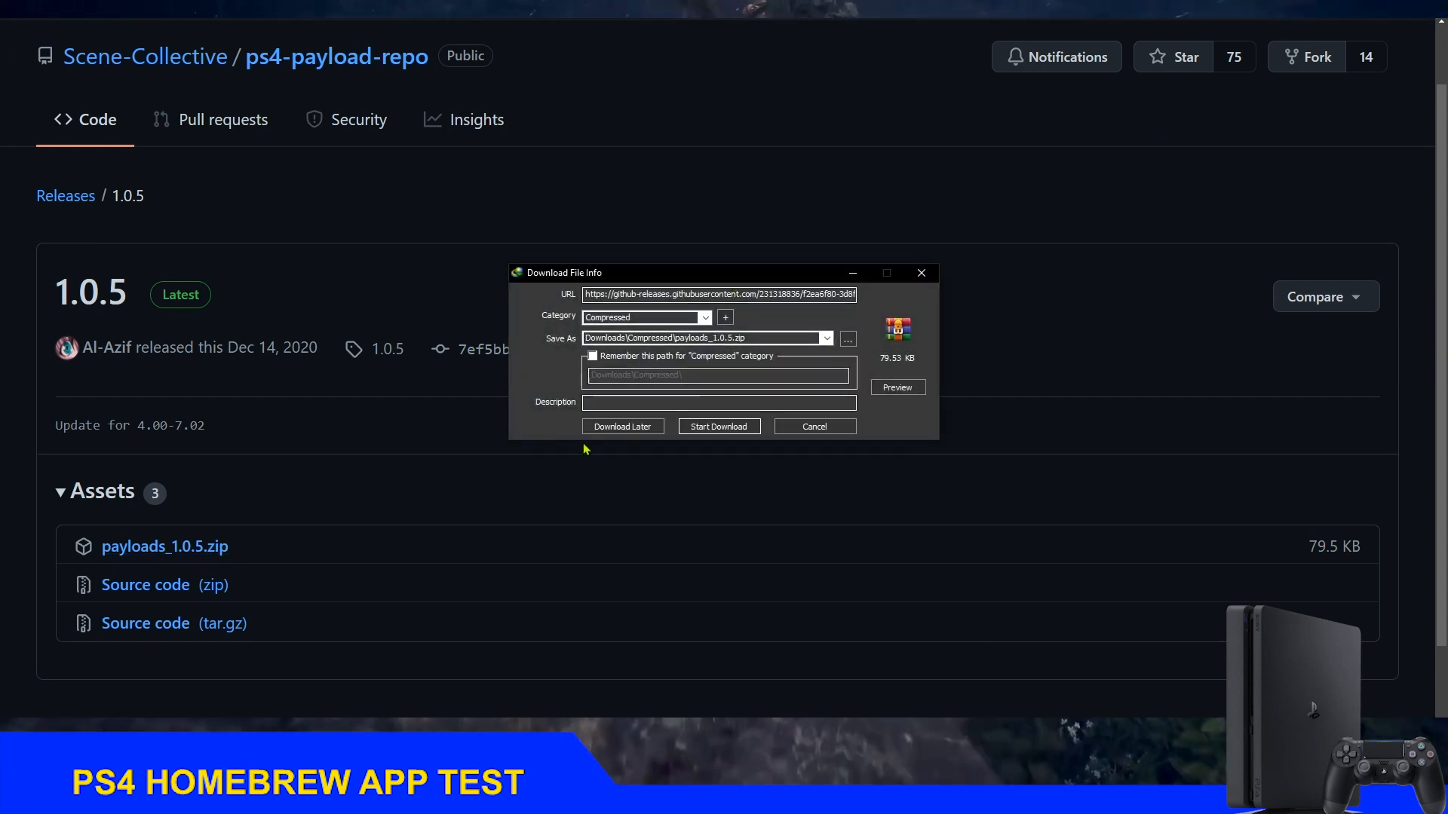
click(718, 425)
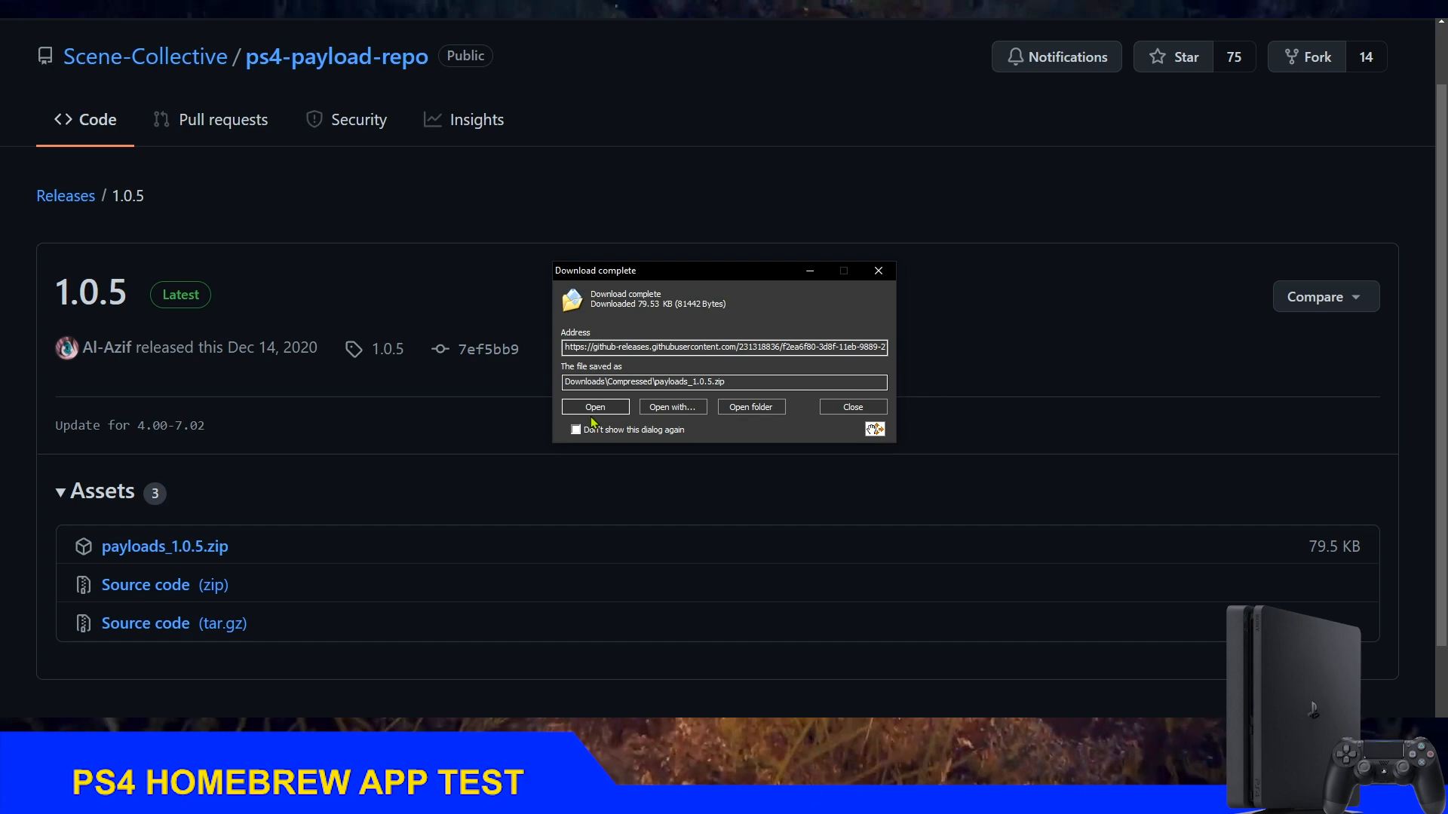
click(850, 407)
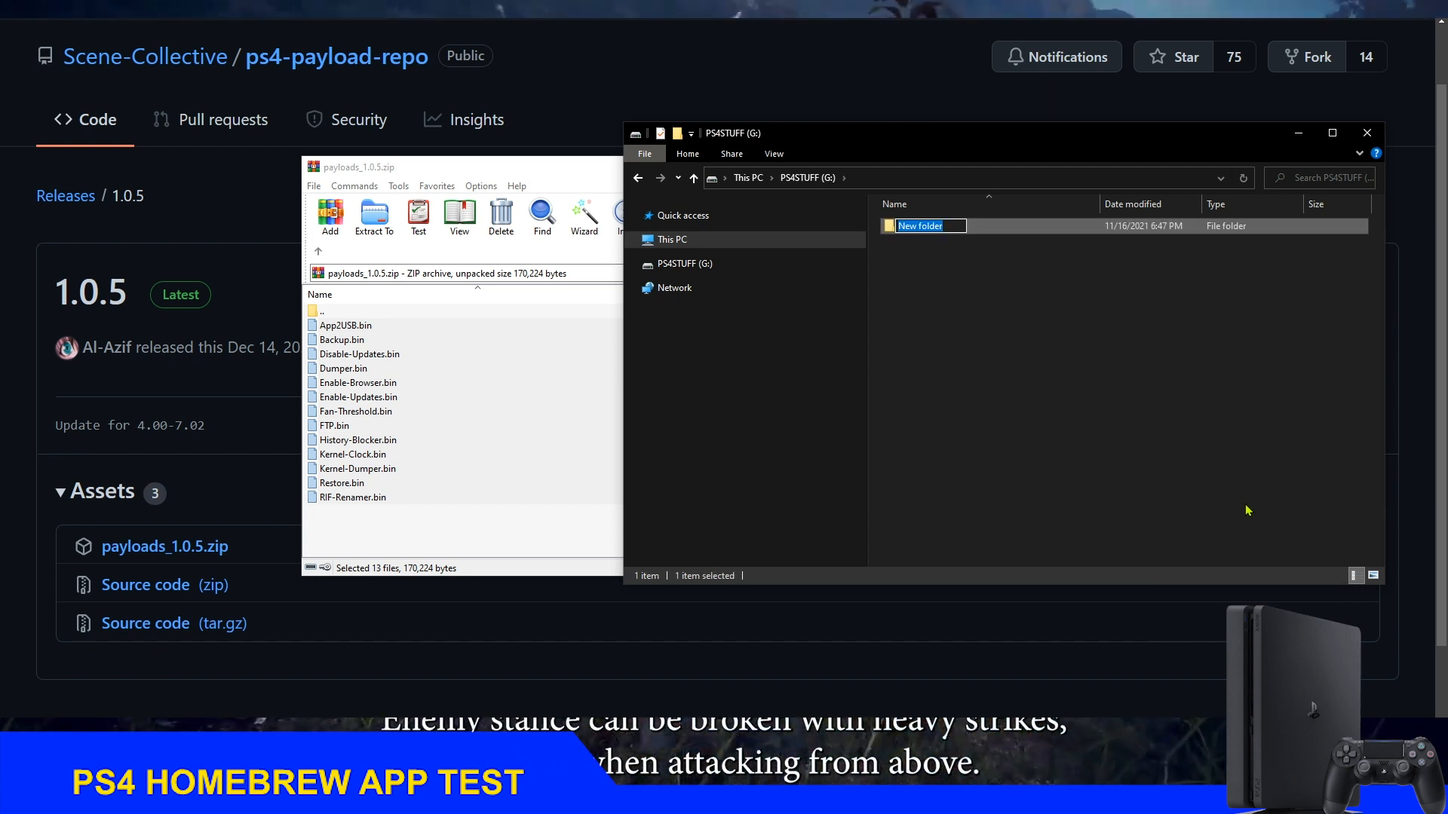
text(payloads)
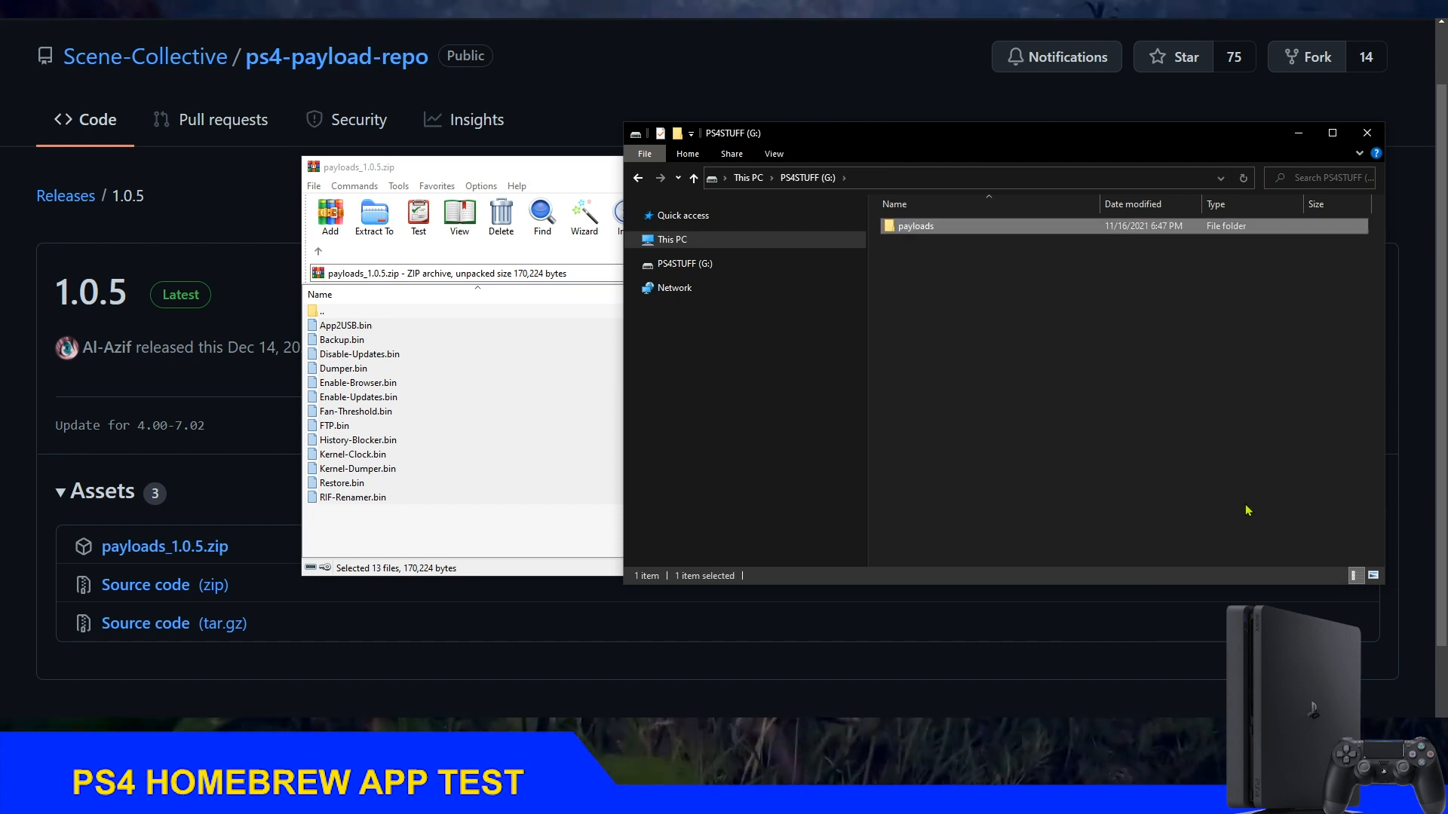
double_click(914, 226)
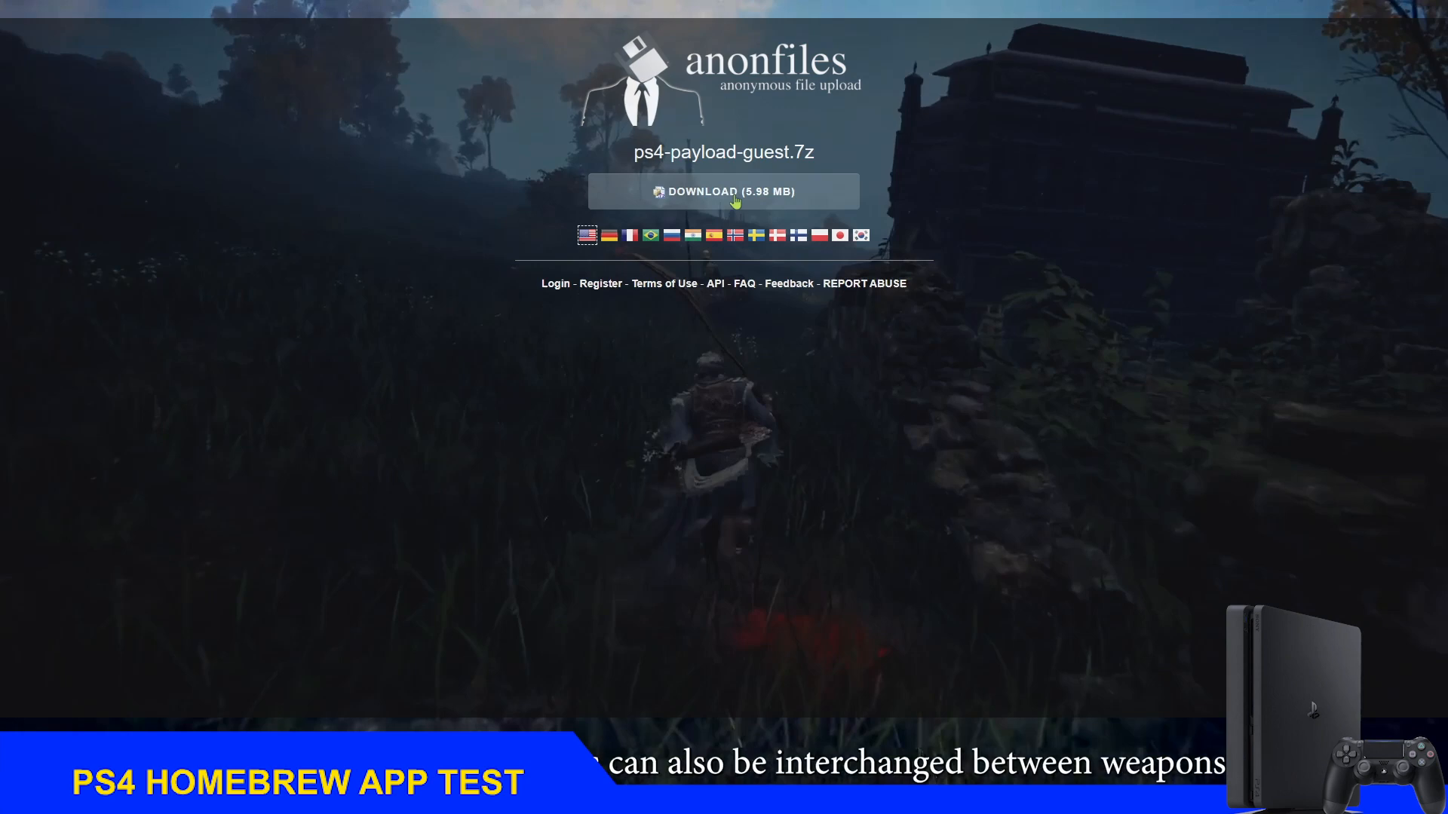
- Download the 5.98 MB ps4-payload-guest.7z package from anonfiles
click(723, 191)
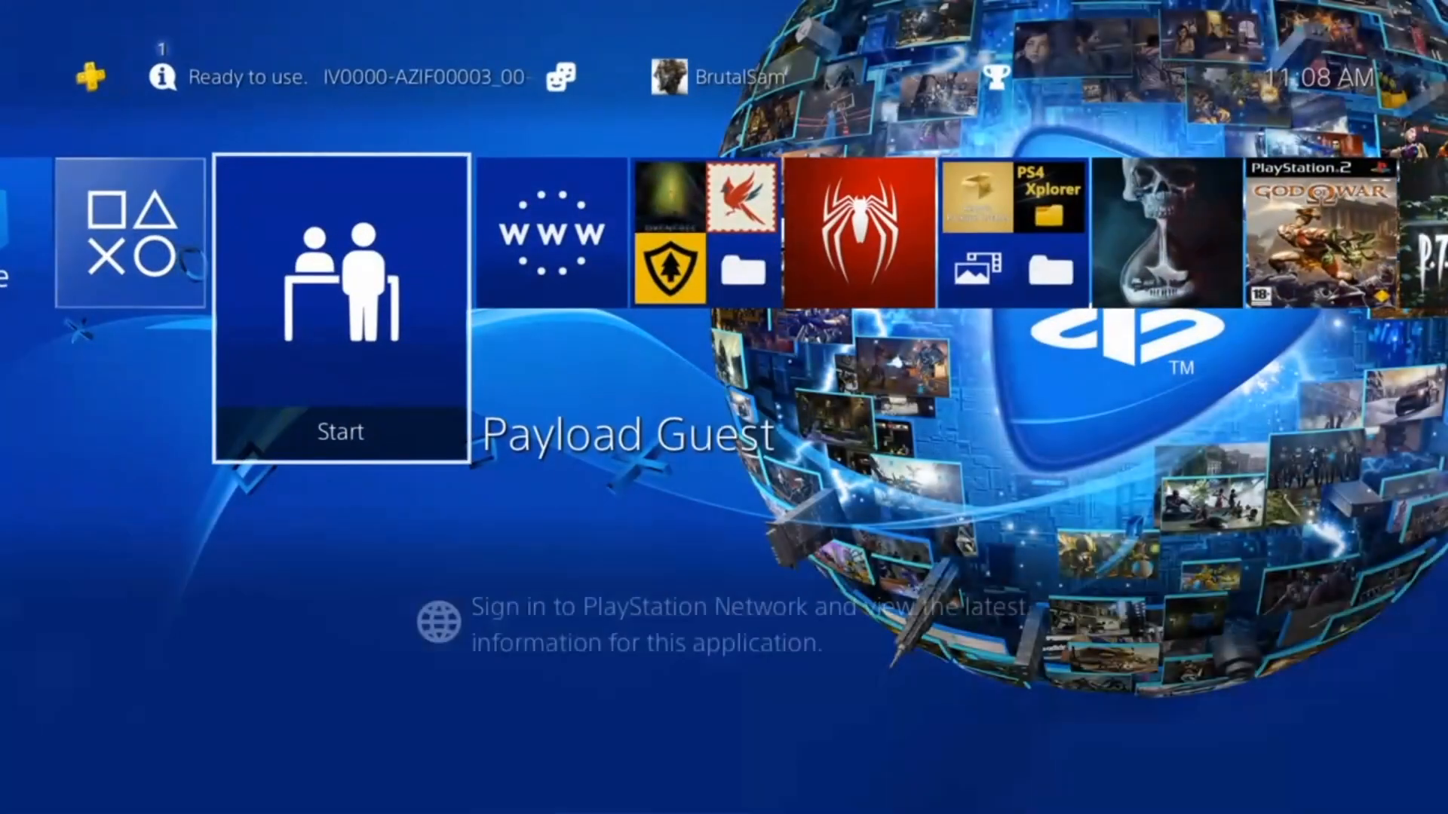
- Launch Payload Guest and browse down its list of .bin payloads
click(340, 301)
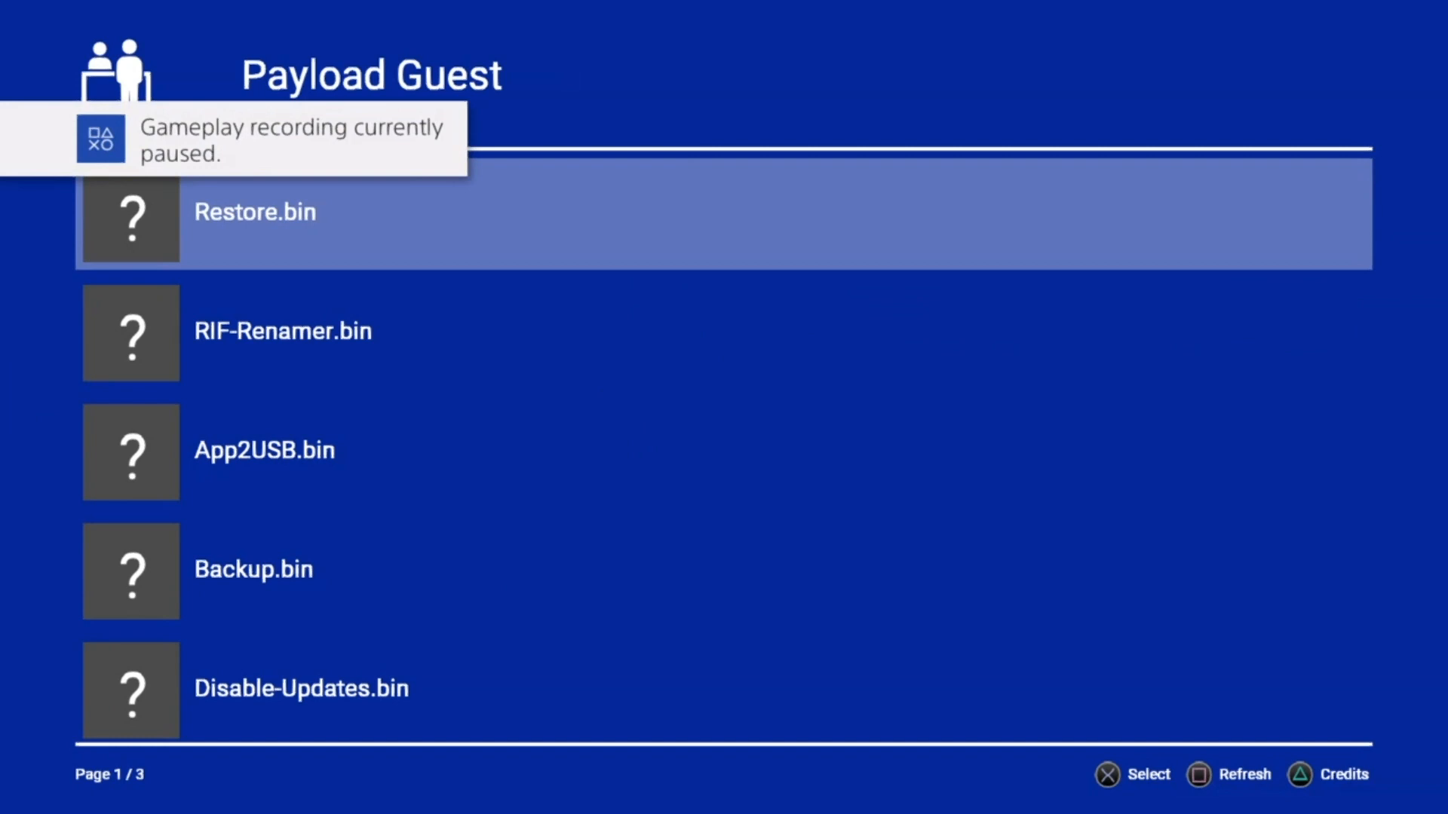
key(Down)
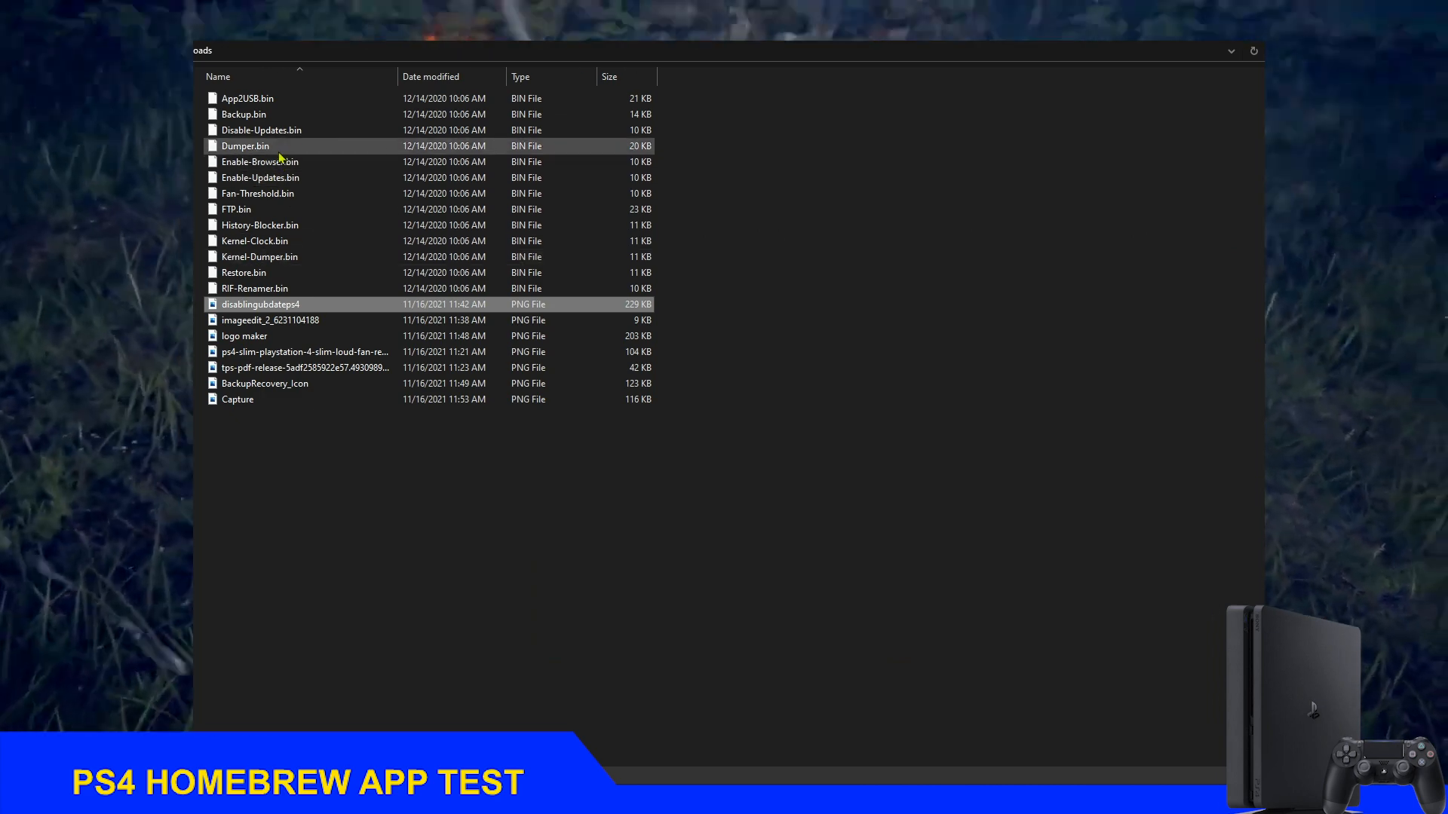
- Rename the update image to match Disable-Updates.bin
right_click(260, 129)
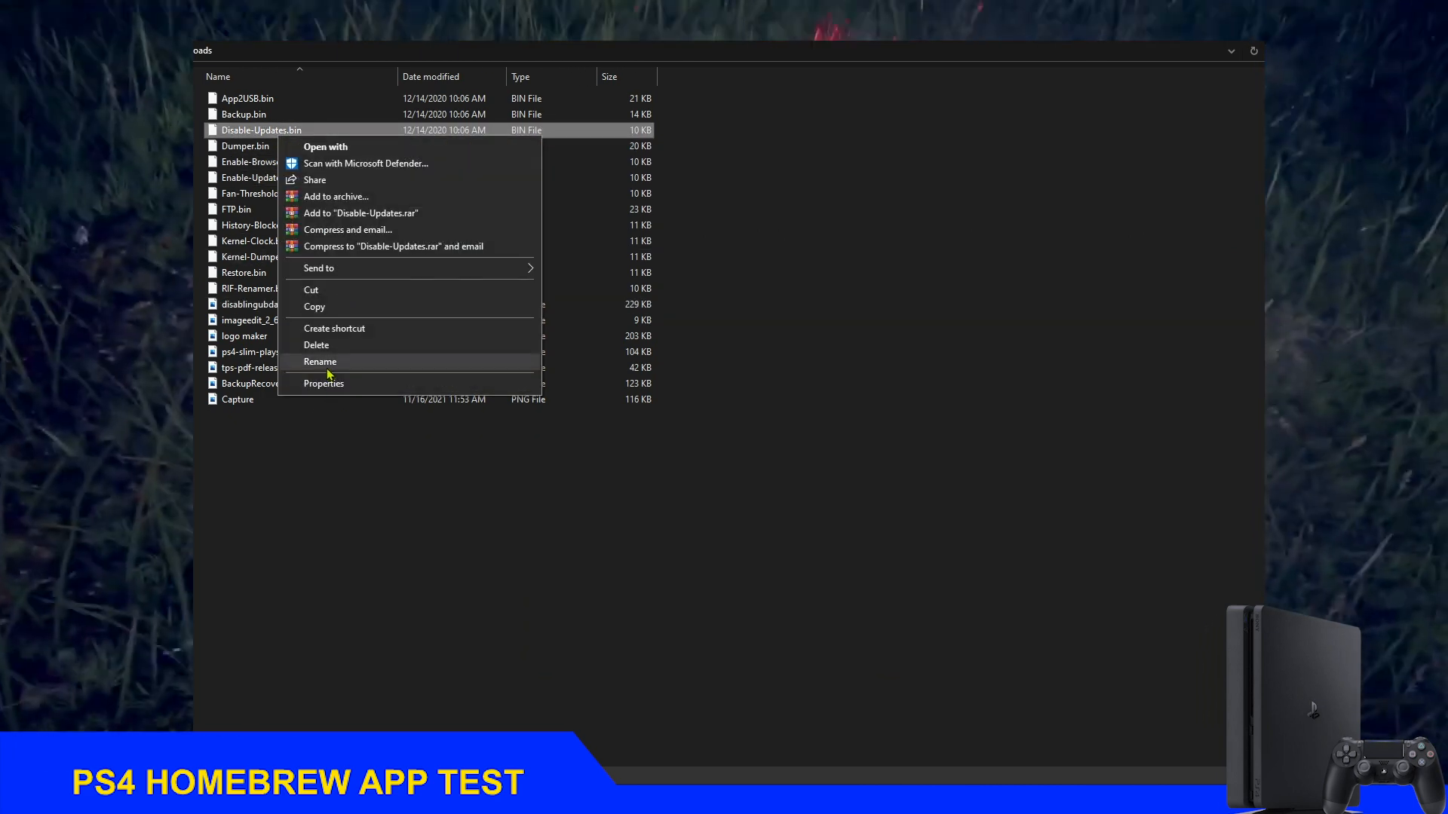
click(320, 362)
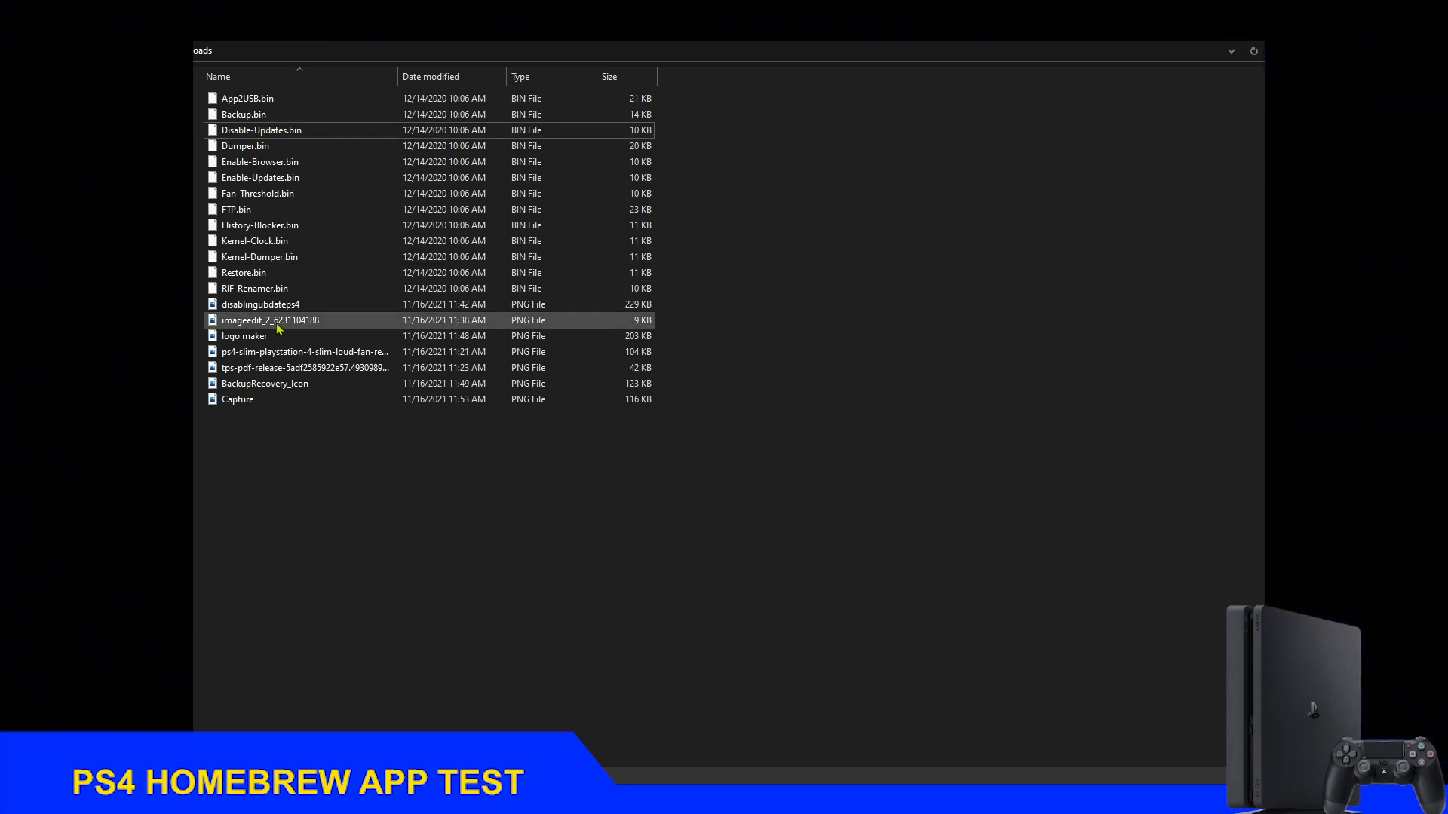
right_click(272, 320)
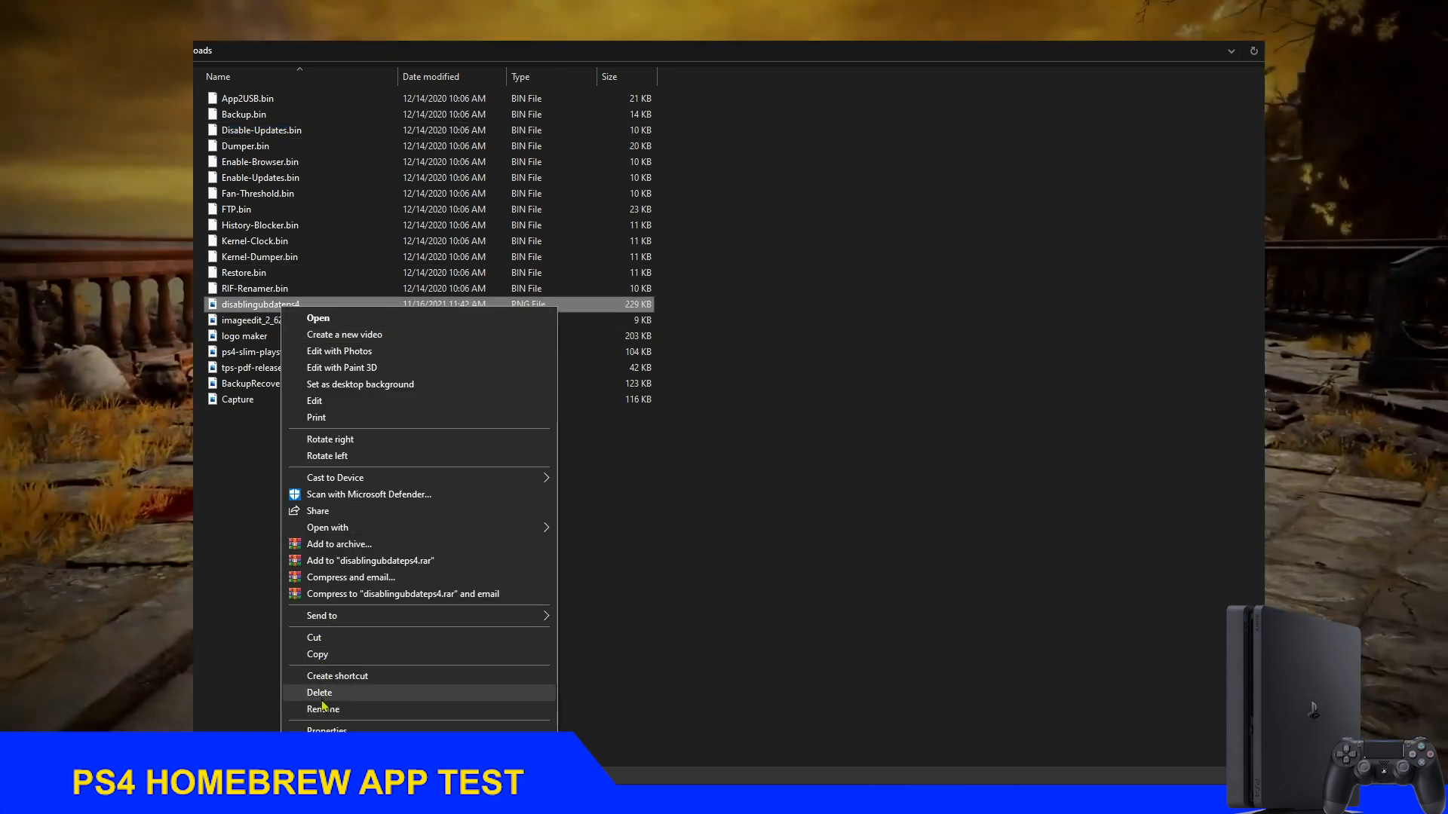
click(322, 709)
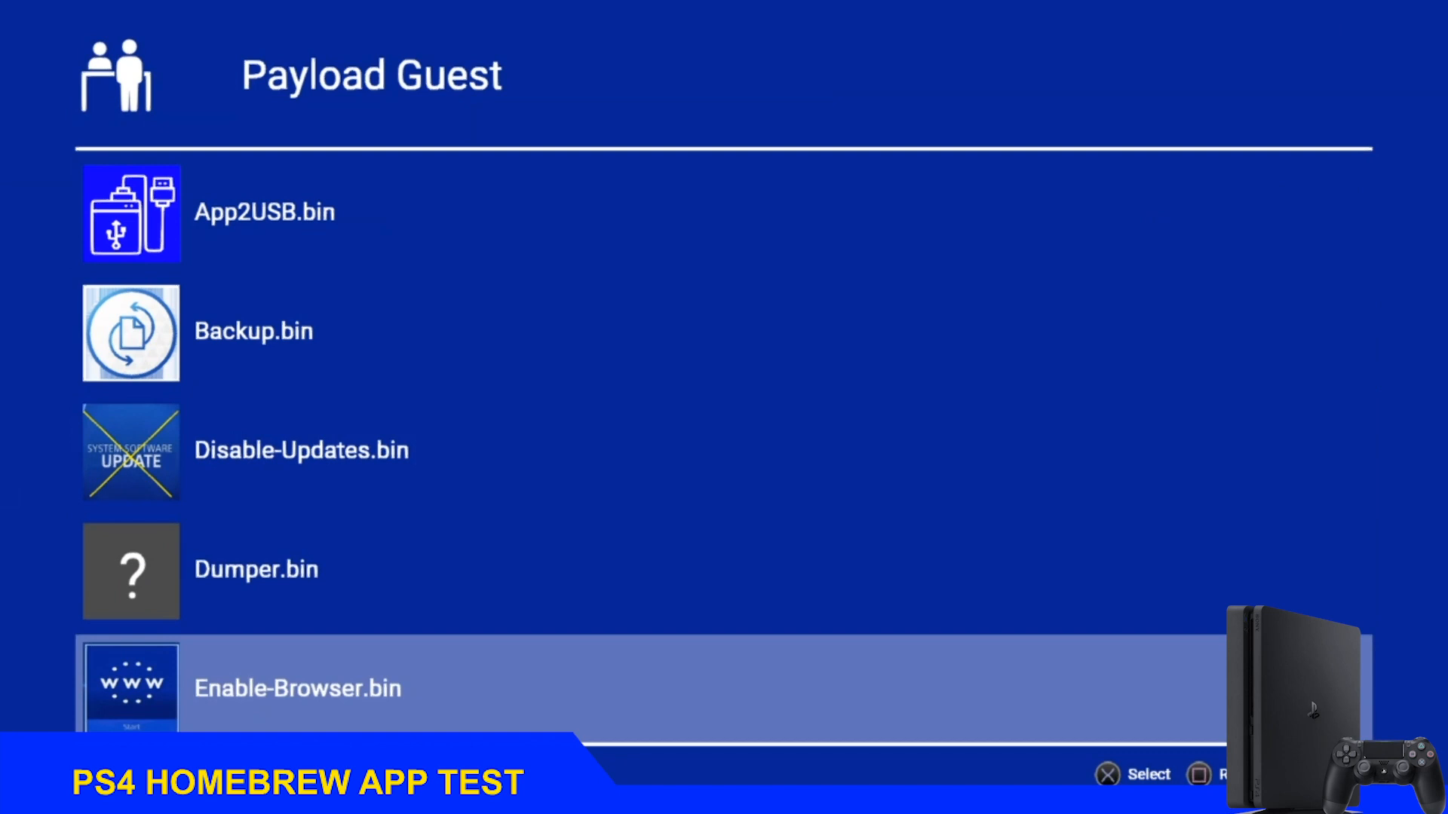
- Scroll the Payload Guest list to check icons on Fan-Threshold, Ftp and other payloads
scroll(down, 3)
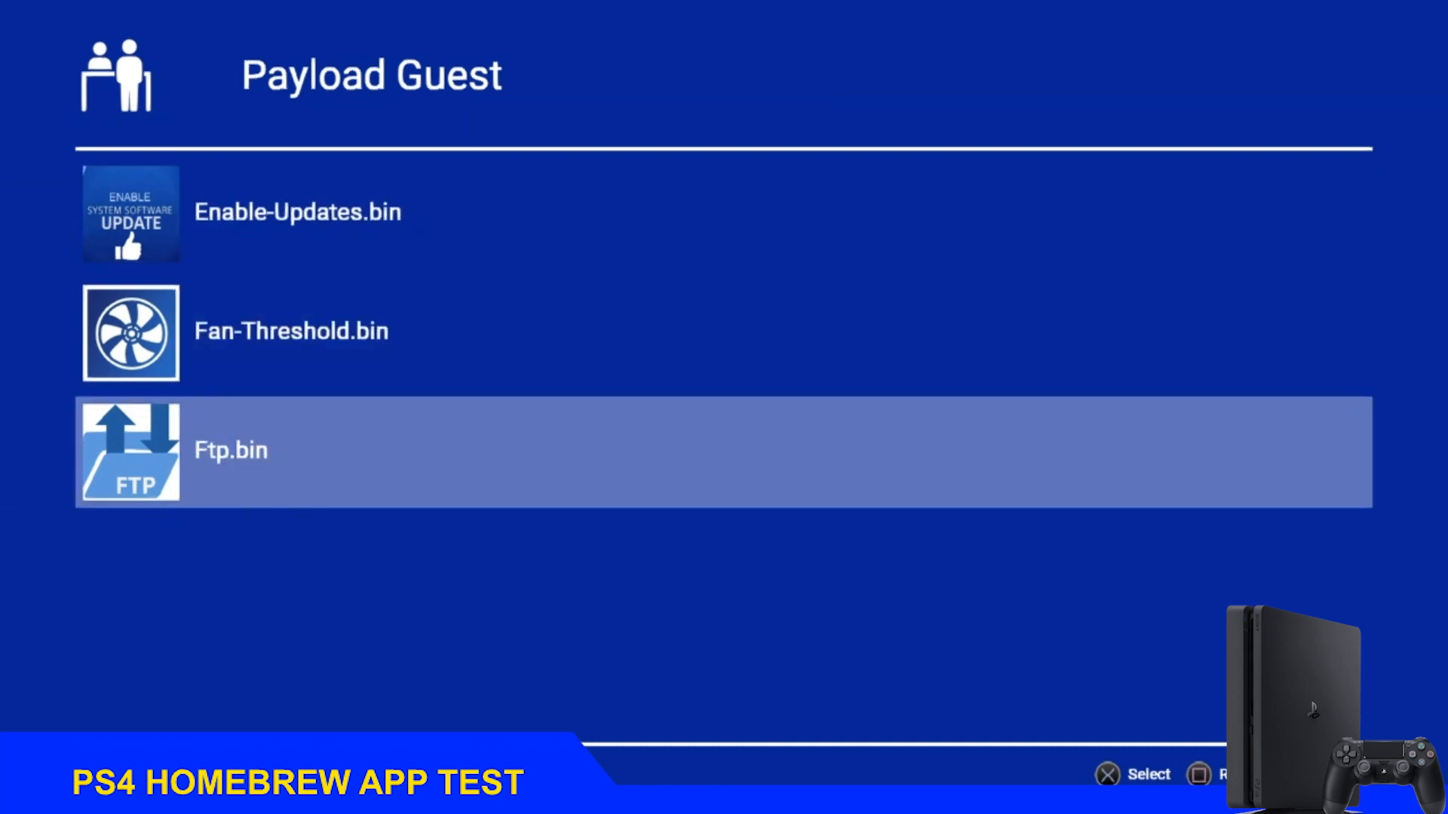
key(up)
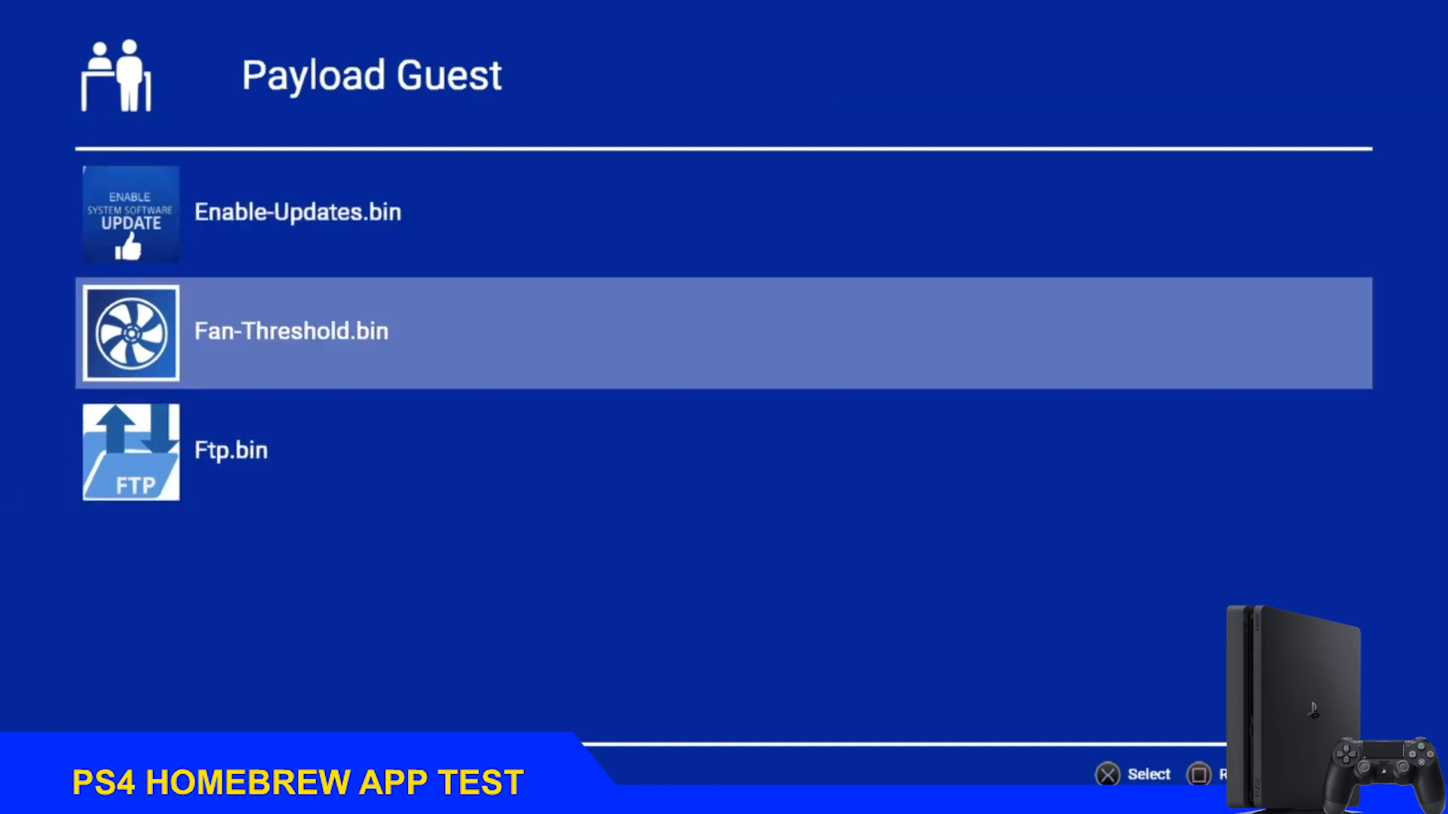
key(Down)
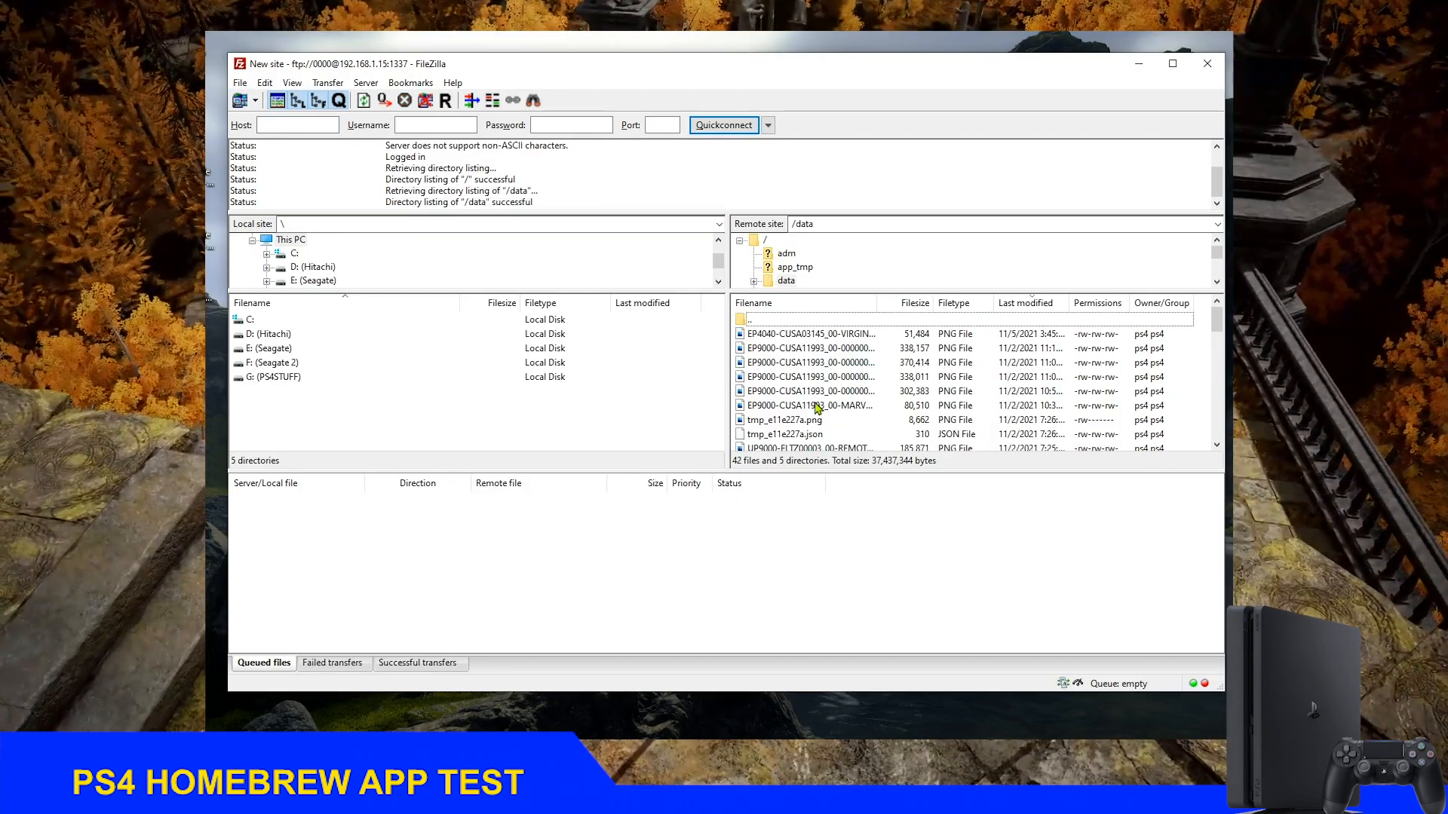
mouse_move(1196, 397)
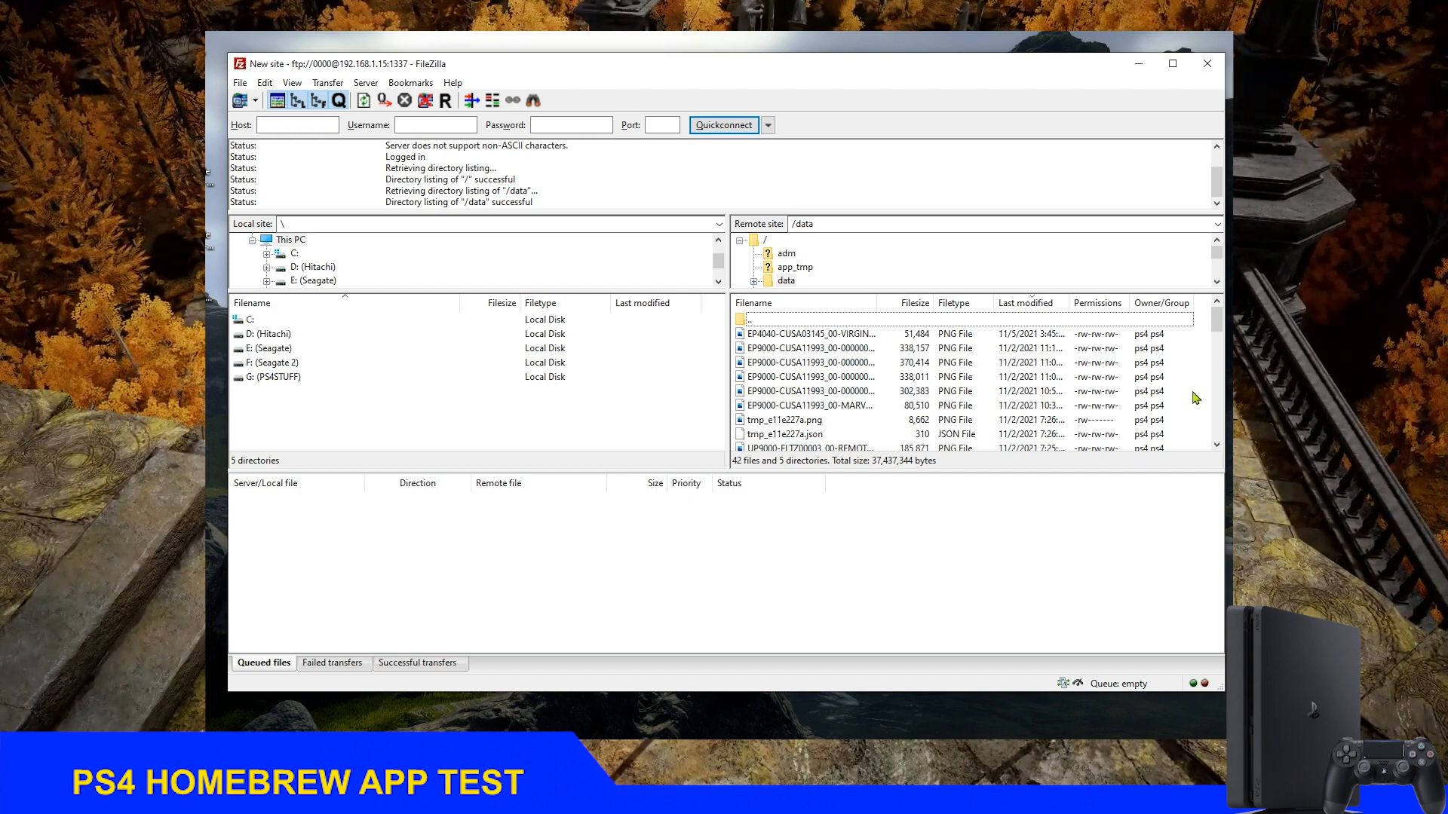
- Create a 'payloads' directory inside /data on the PS4
right_click(808, 390)
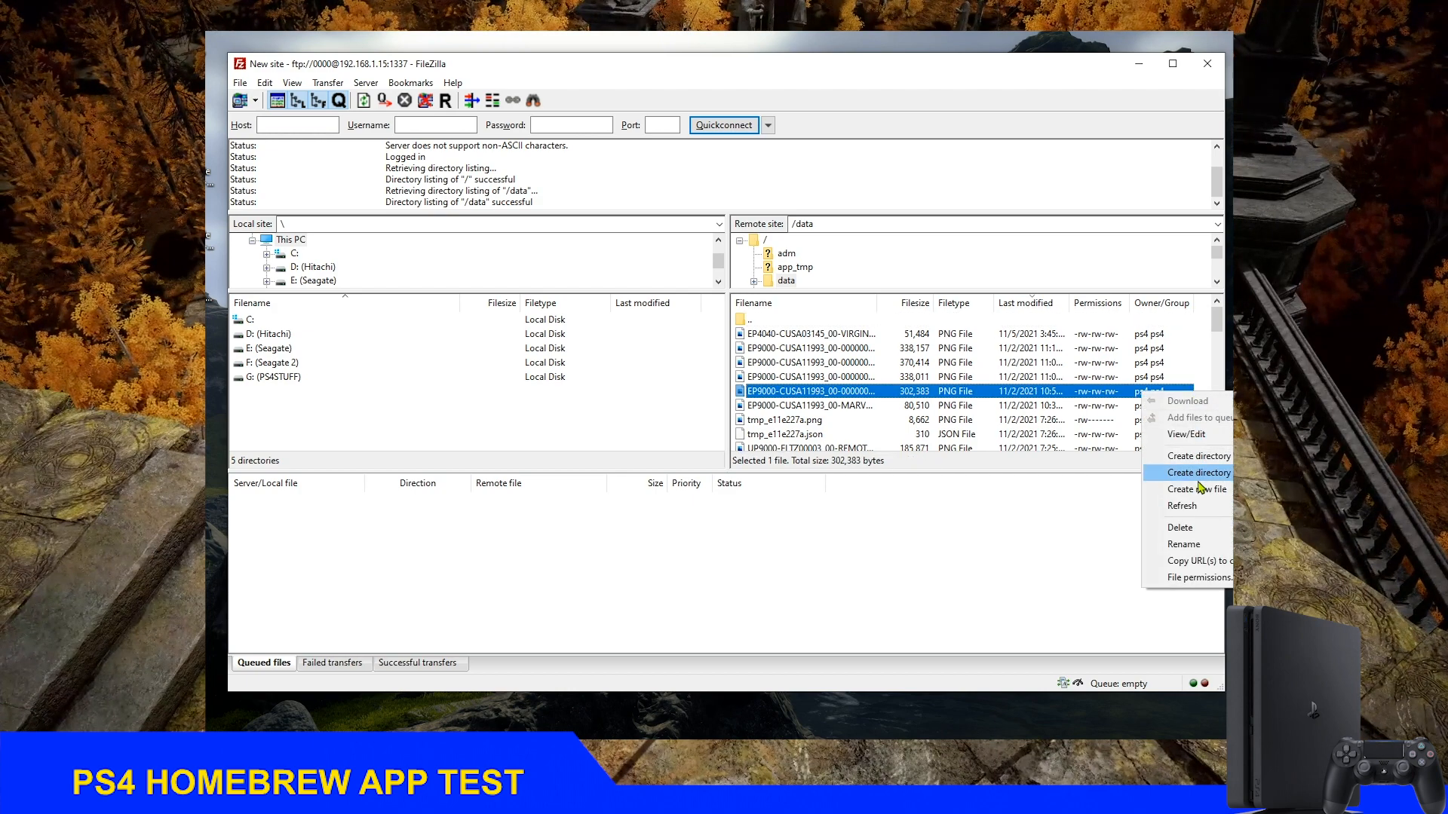
click(1197, 455)
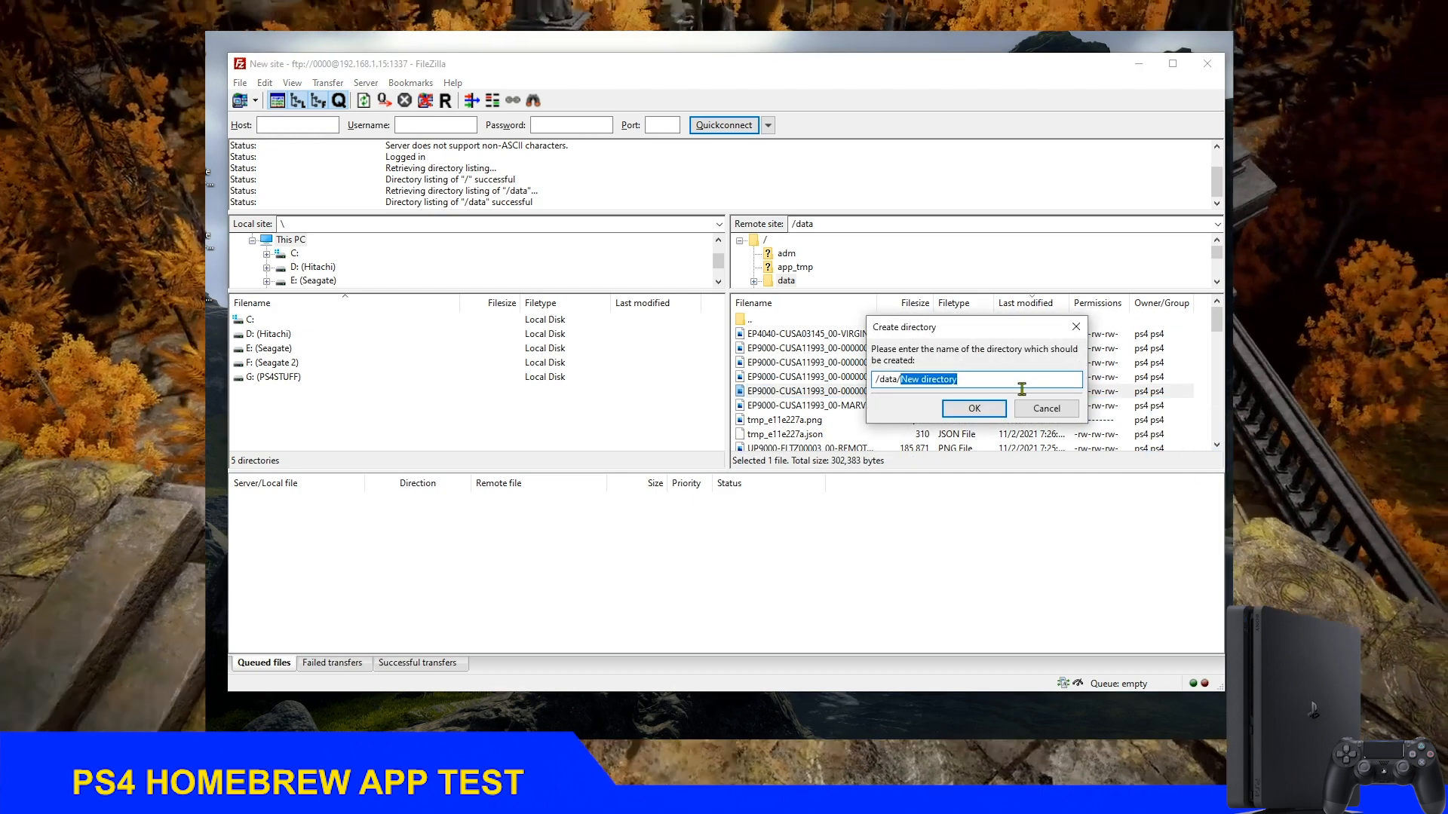
mouse_move(965, 379)
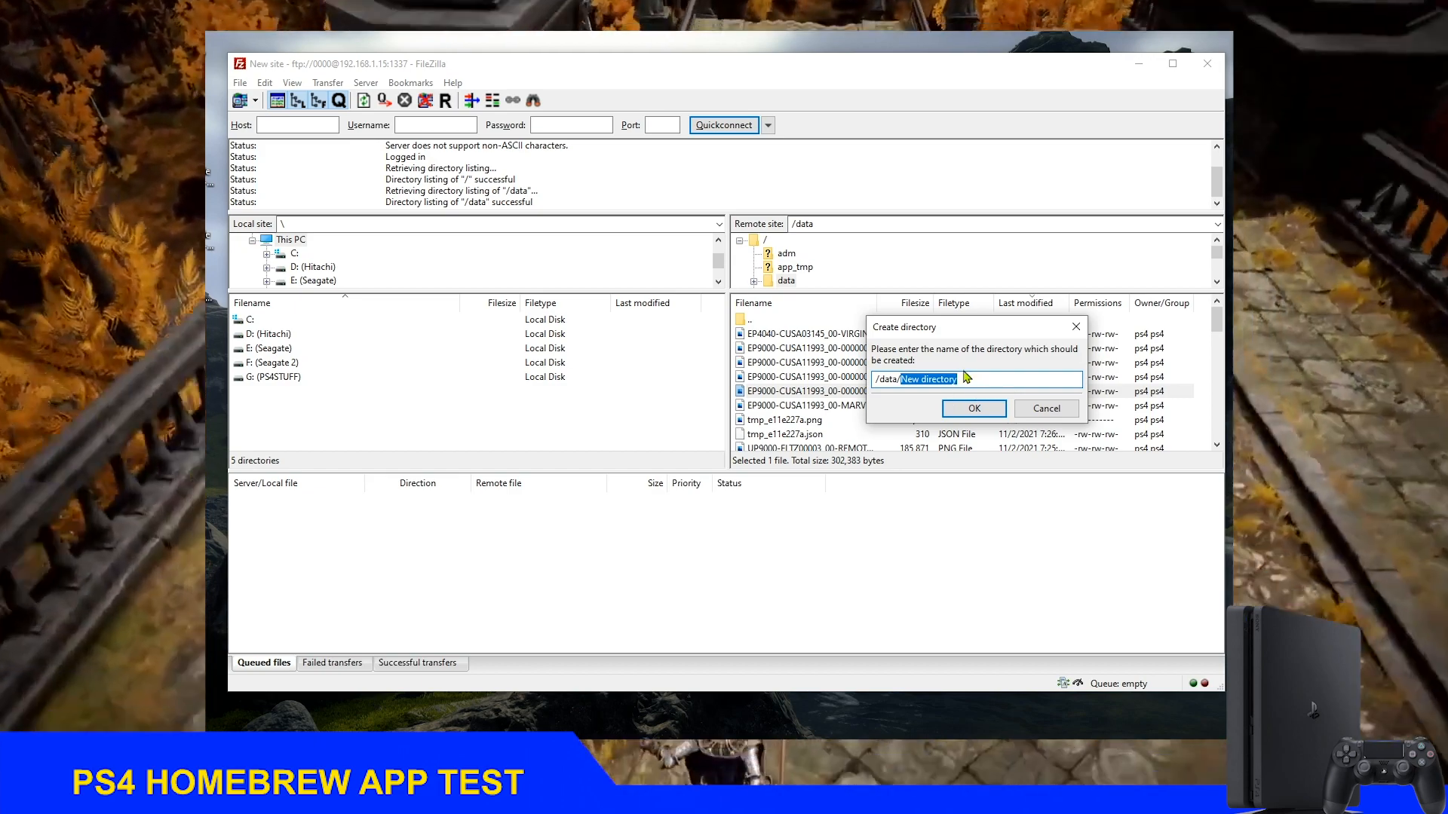
text(payloa)
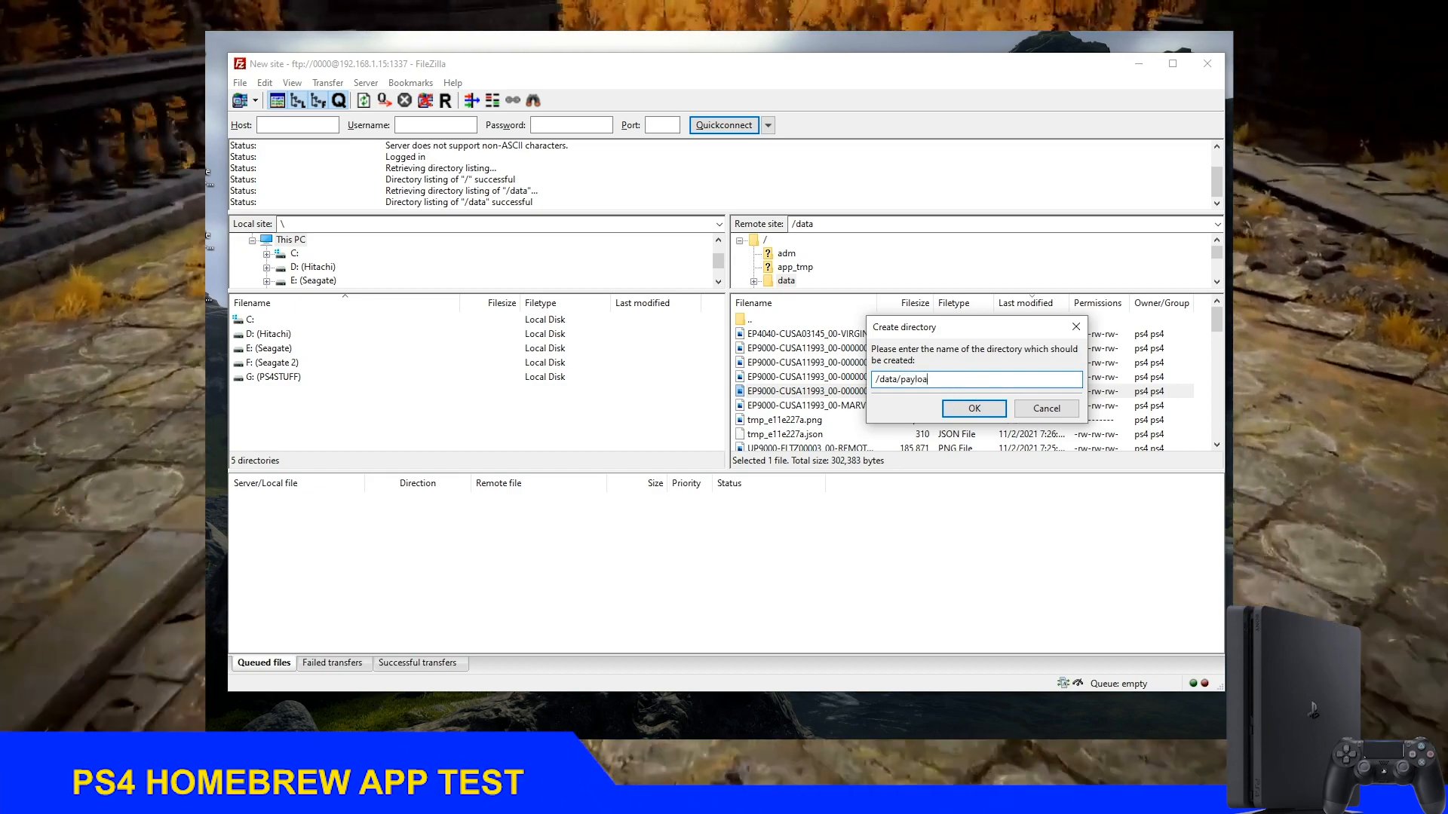
click(972, 408)
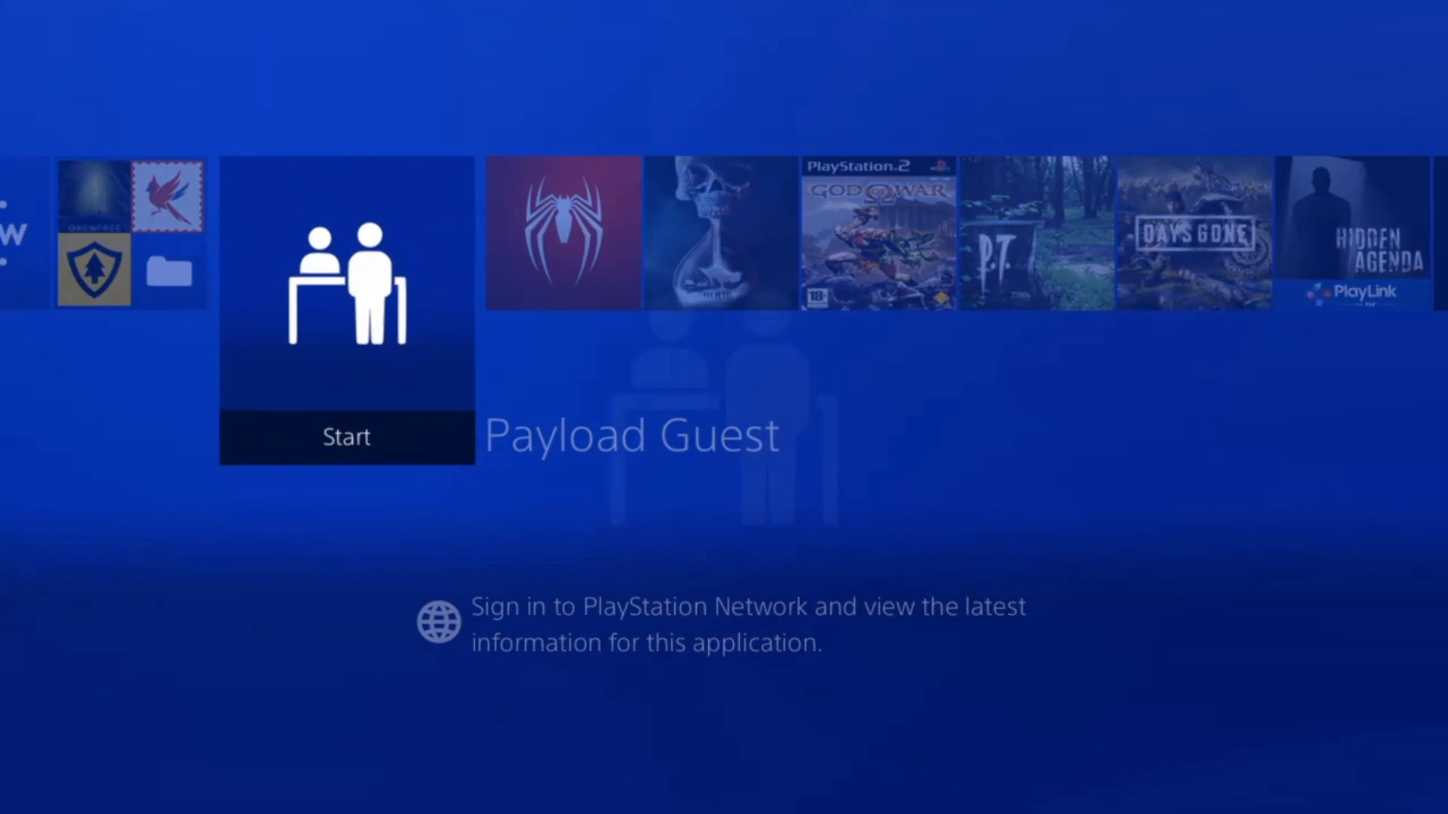
- Relaunch Payload Guest, then confirm closing the application
click(346, 291)
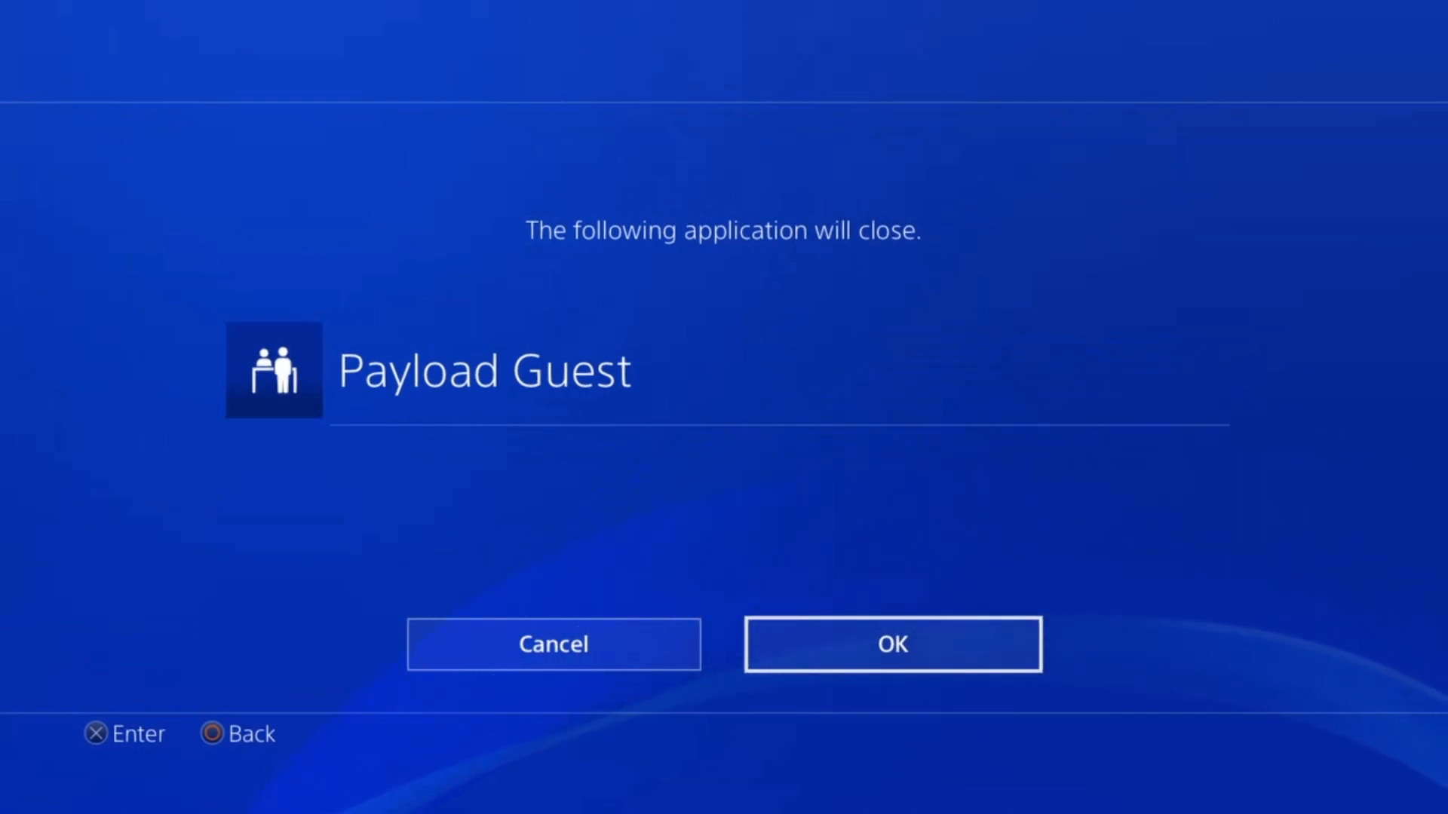
click(892, 643)
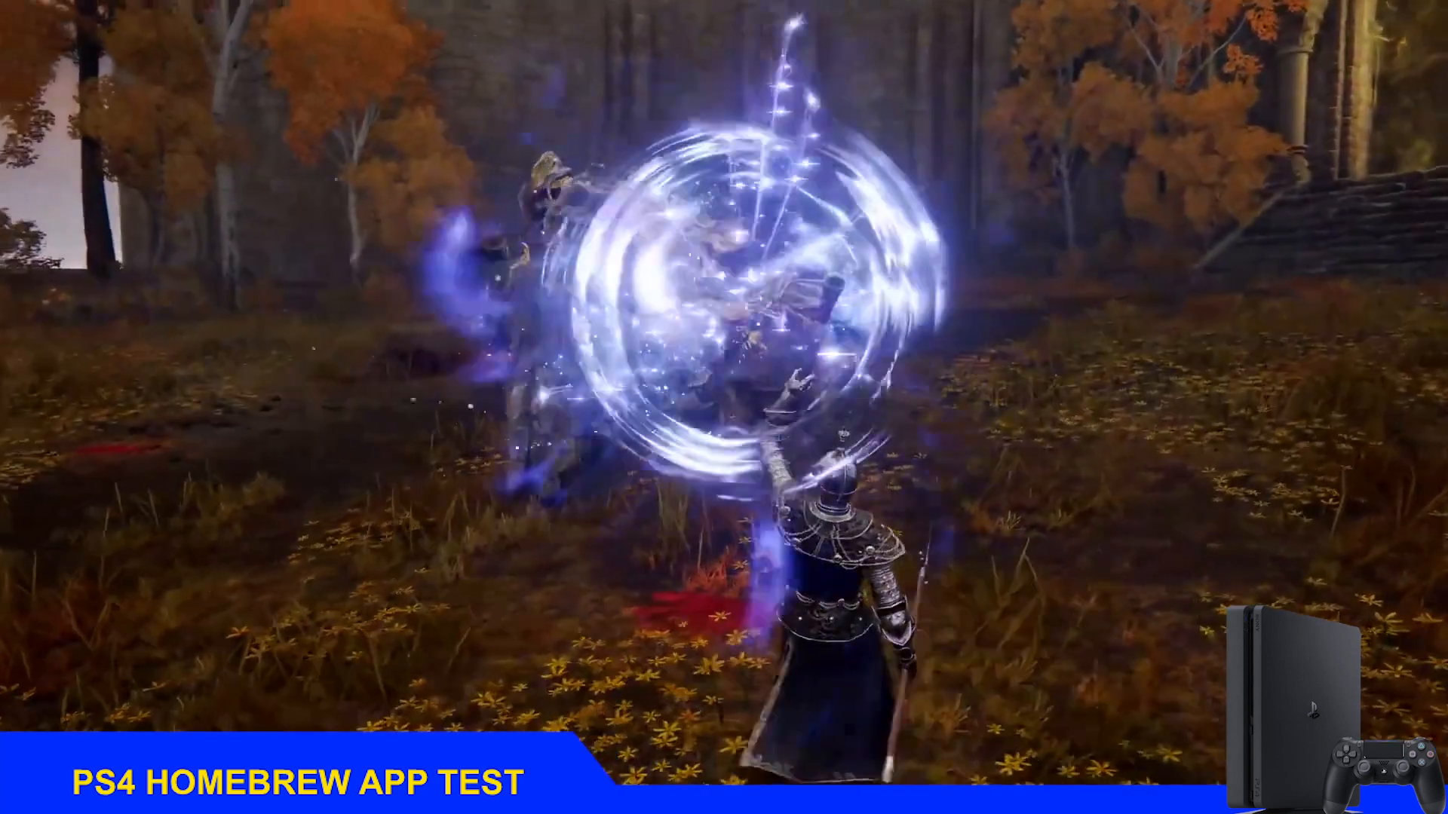